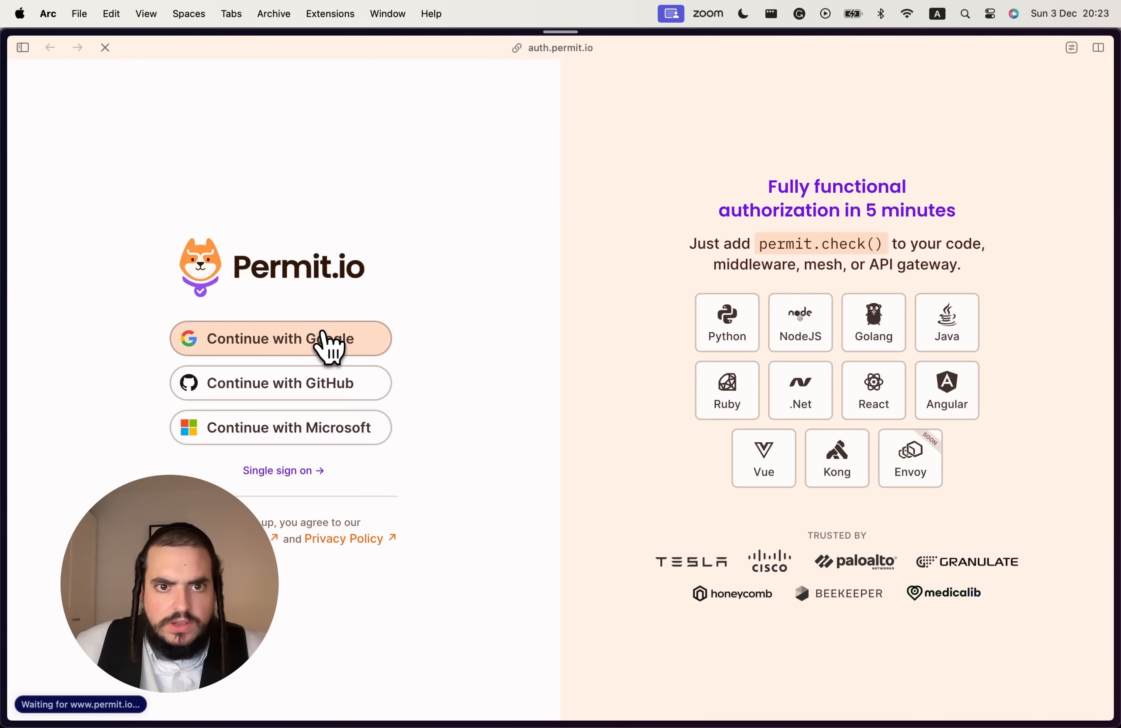
Sign in with Google to reach the TODO List / FastAPI Policy Editor.
left_click(281, 339)
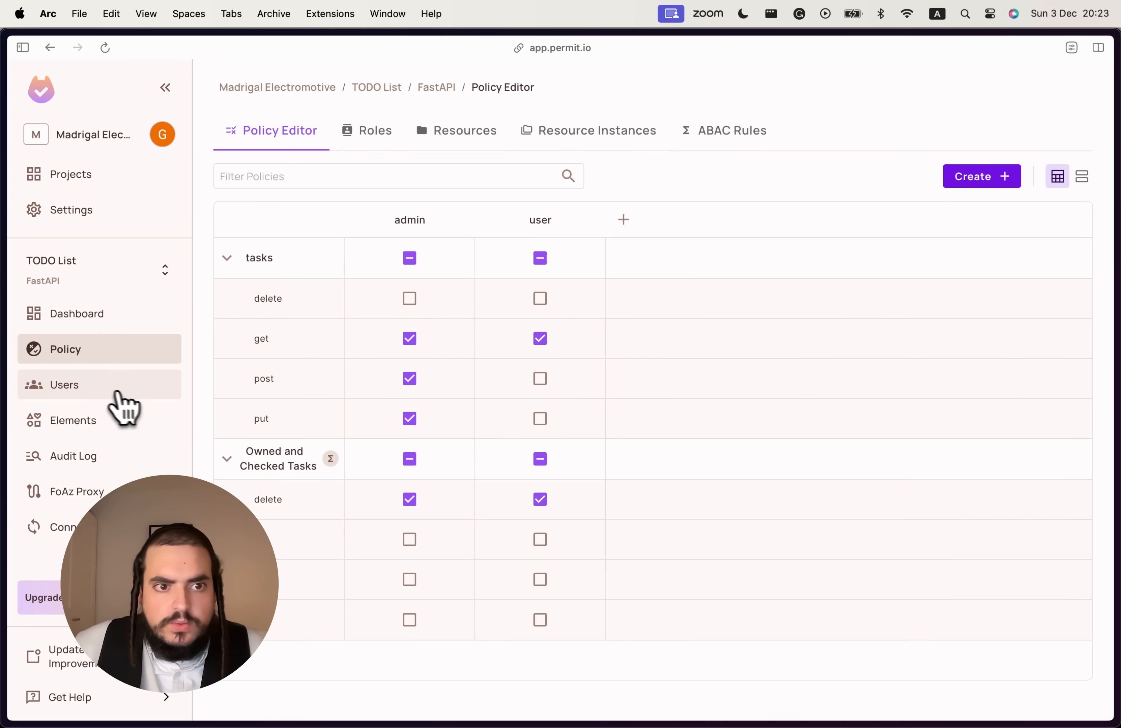
Add permit = Permit( below load_dotenv() with the cloud PDP URL and API key token.
left_click(64, 384)
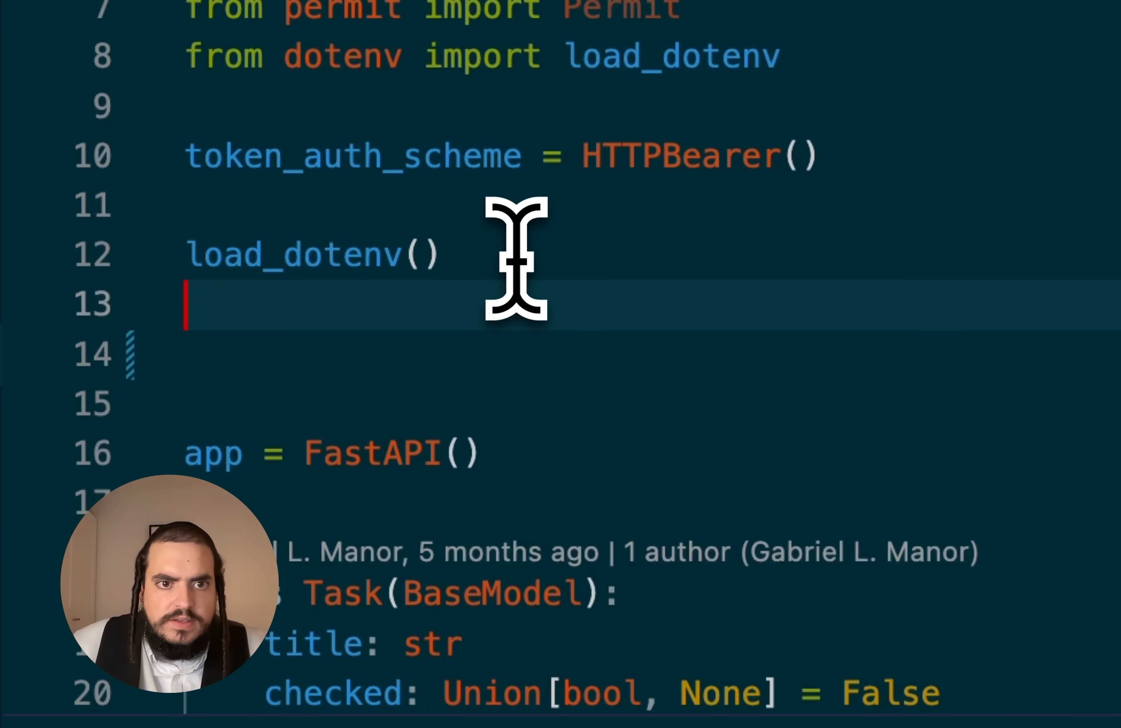
type("permit = Permit(  # in production, you might nee")
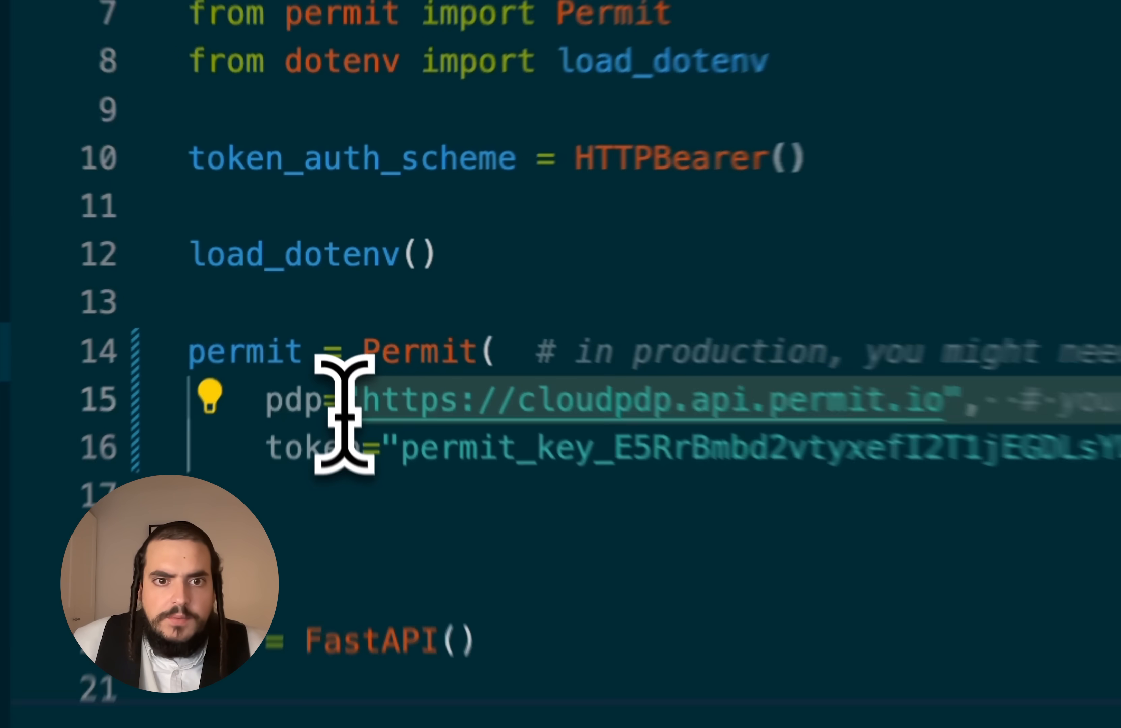
Replace allowed = True with await permit.check(...) and rerun the curl POST, getting Not authorized.
scroll("down", 3)
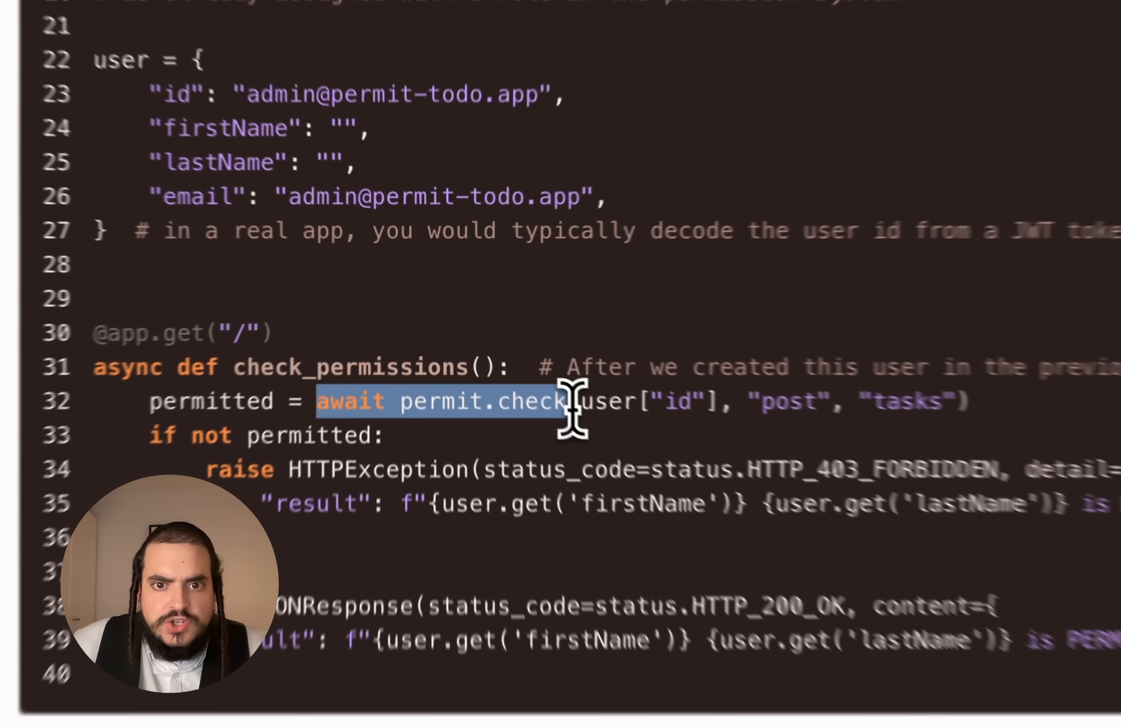
scroll("down", 3)
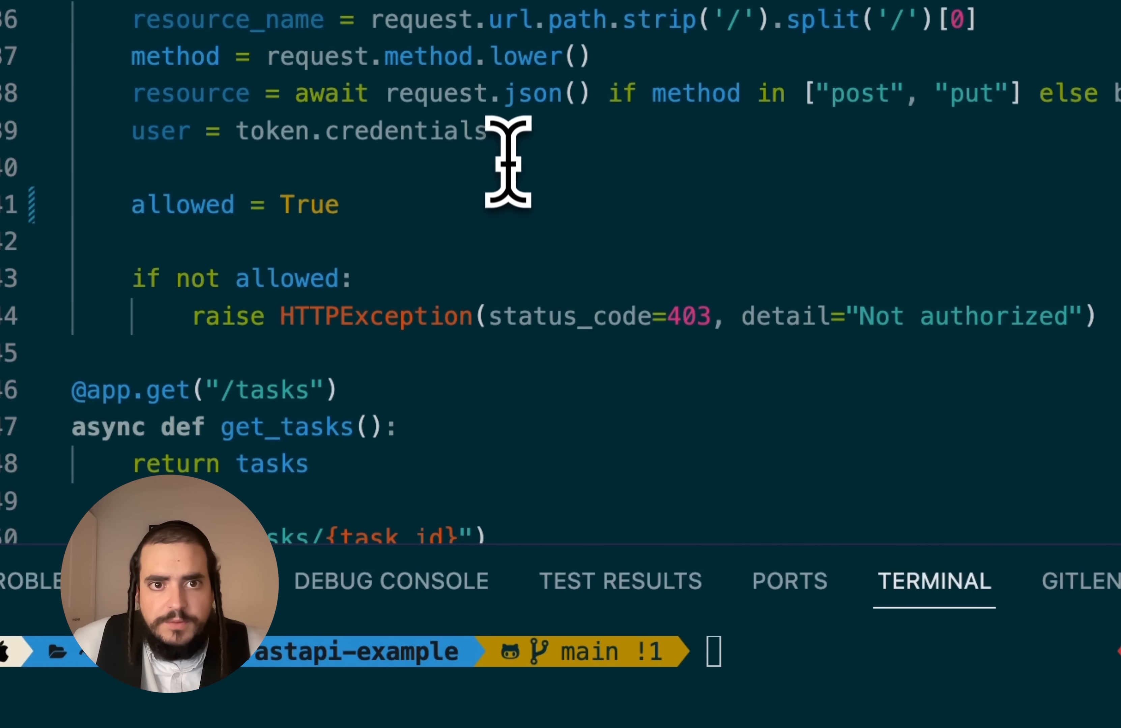
type("await permit.check()")
left_click(560, 652)
type("user")
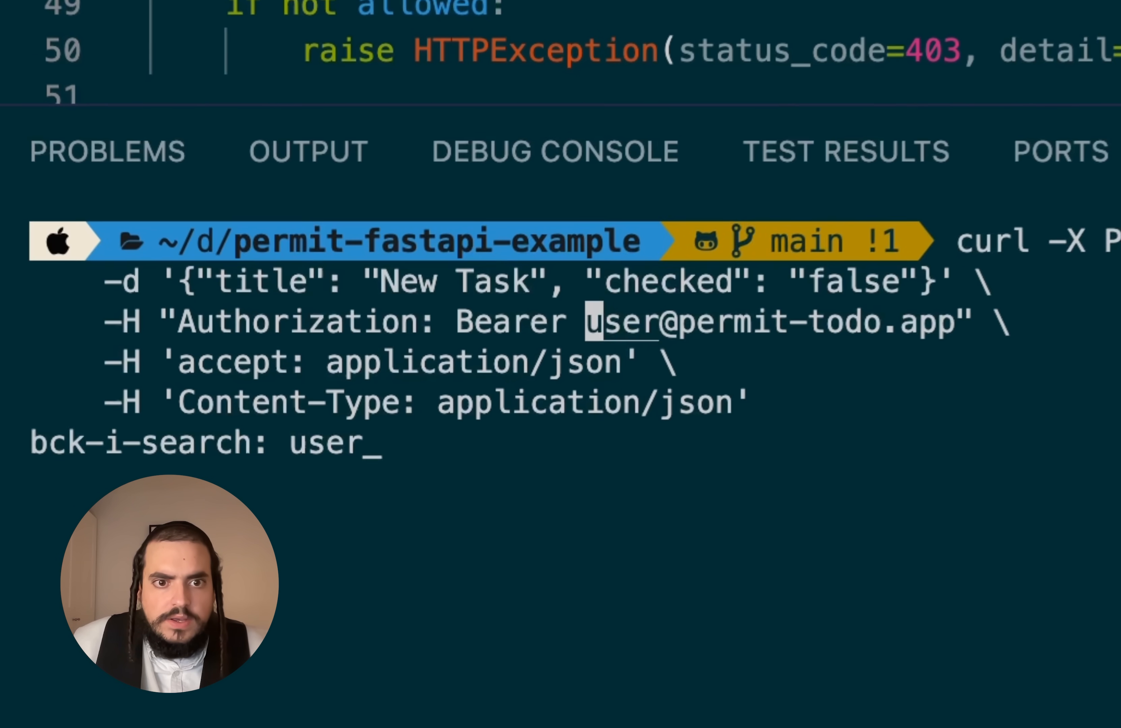
key("Enter")
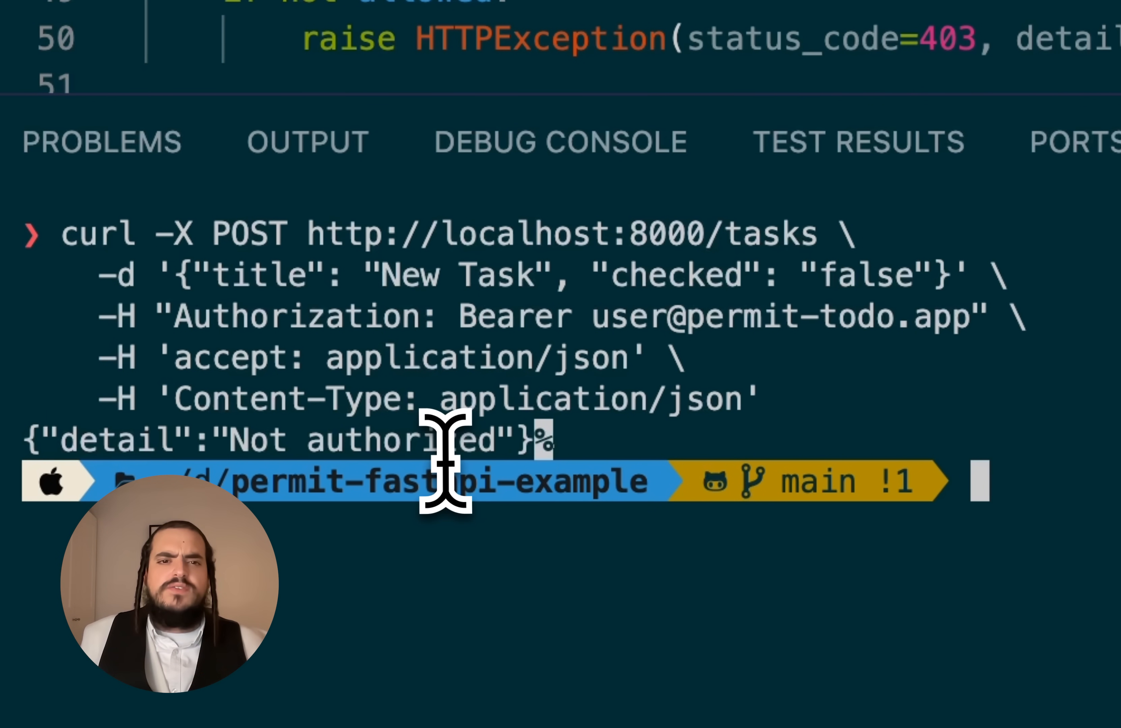